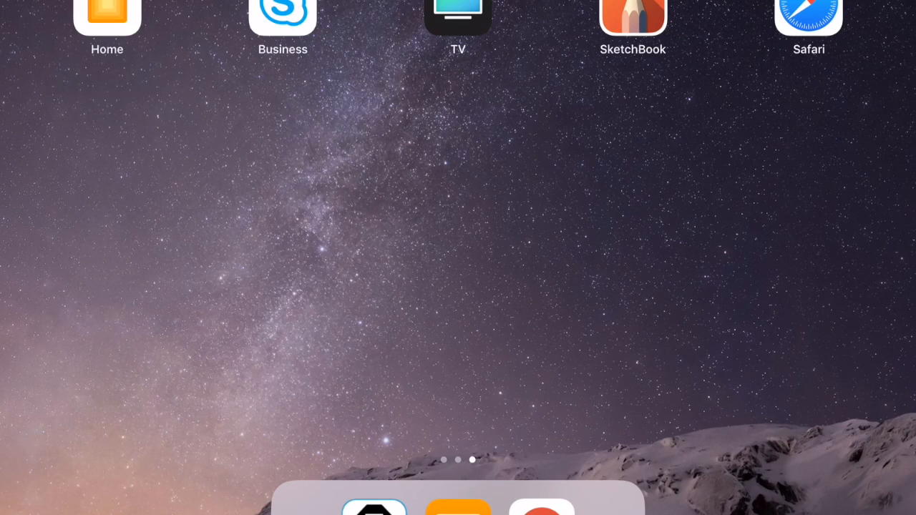
# Step: Swipe back from home screen page three to page two
pyautogui.hscroll(-3)
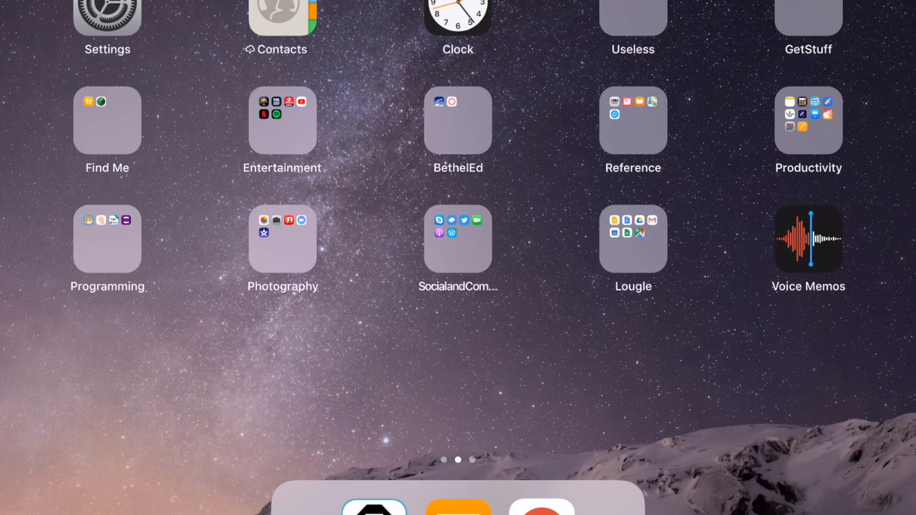
pyautogui.hscroll(-3)
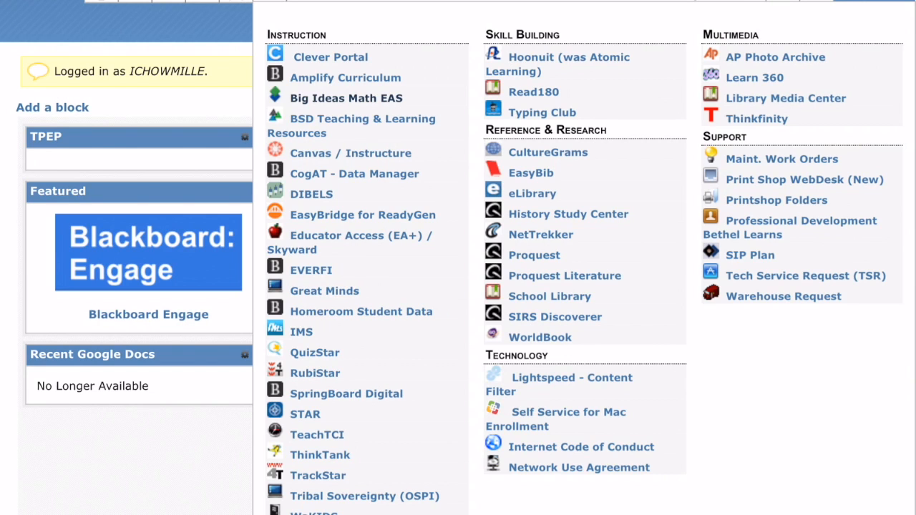
pyautogui.moveTo(346, 98)
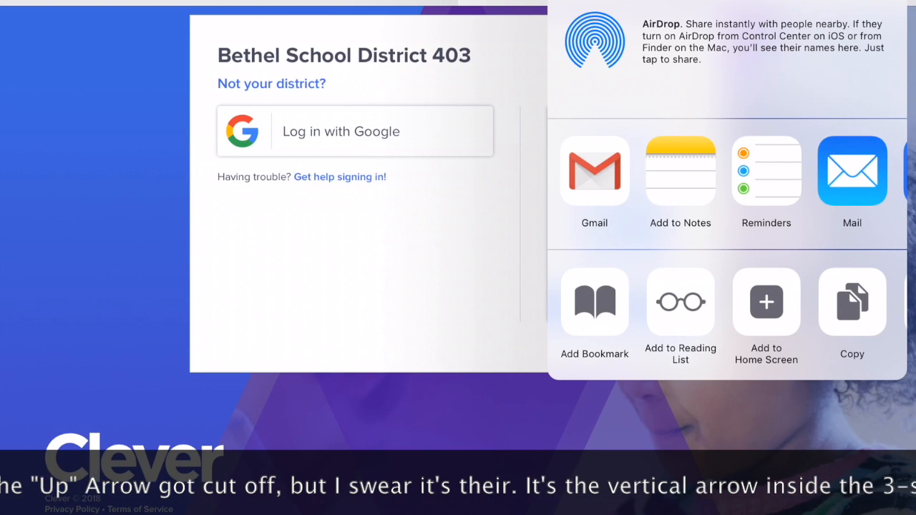
# Step: Add the Clever page as 'Log in to Clever' and drag it below Home
pyautogui.click(766, 302)
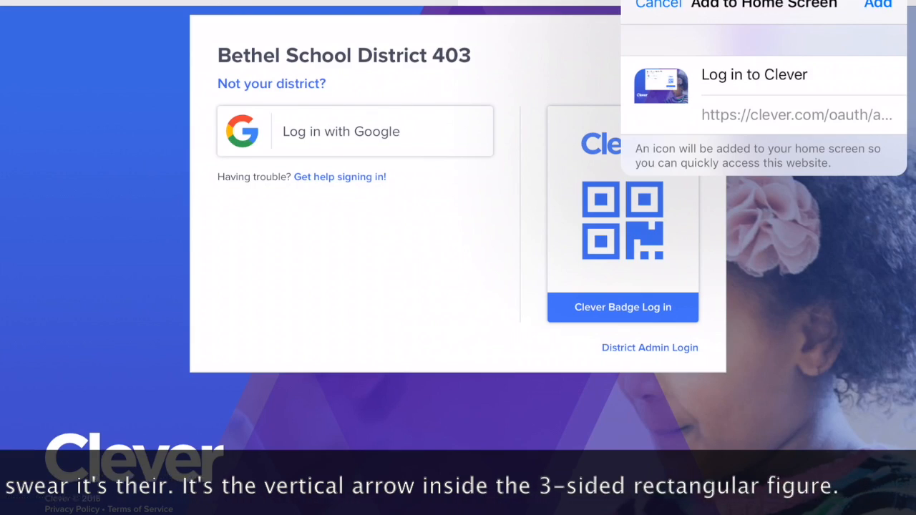
pyautogui.click(878, 4)
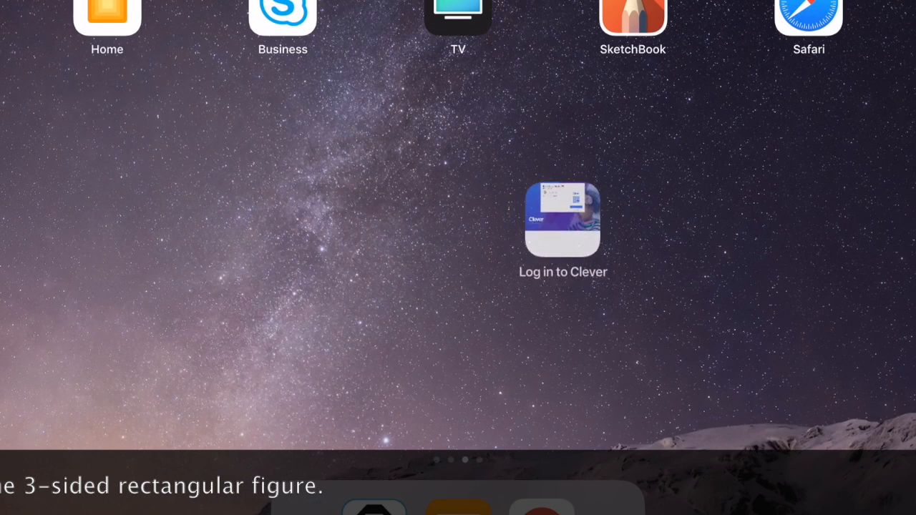
pyautogui.moveTo(563, 219); pyautogui.dragTo(96, 122)
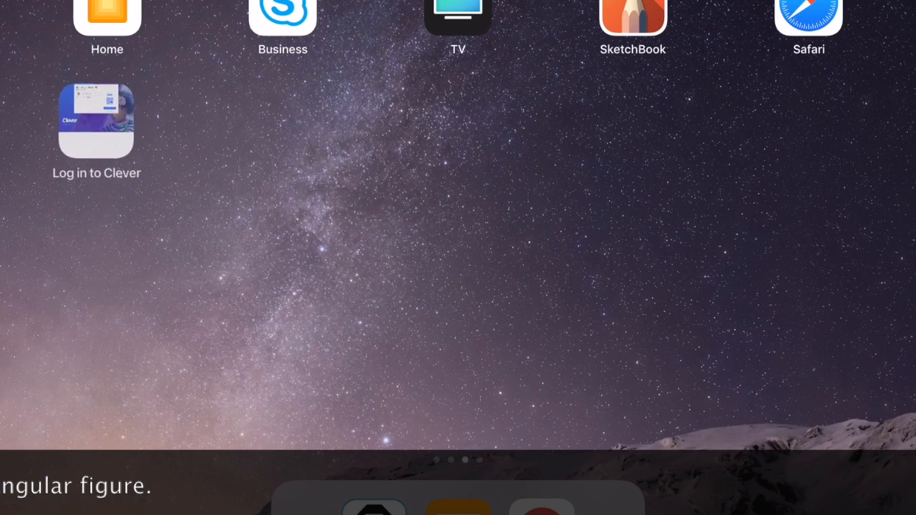